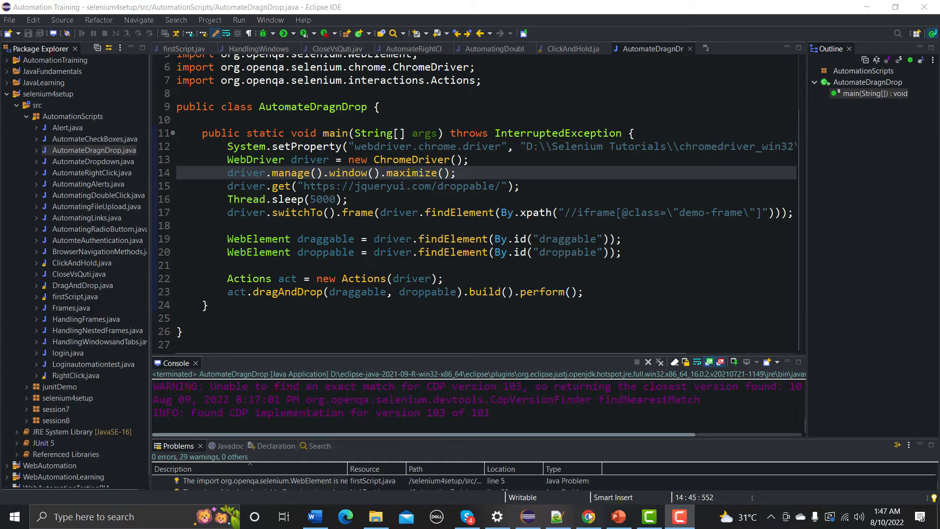
Bring up the Notepad++ note containing the mikeplate reorder demo URL
left_click(555, 516)
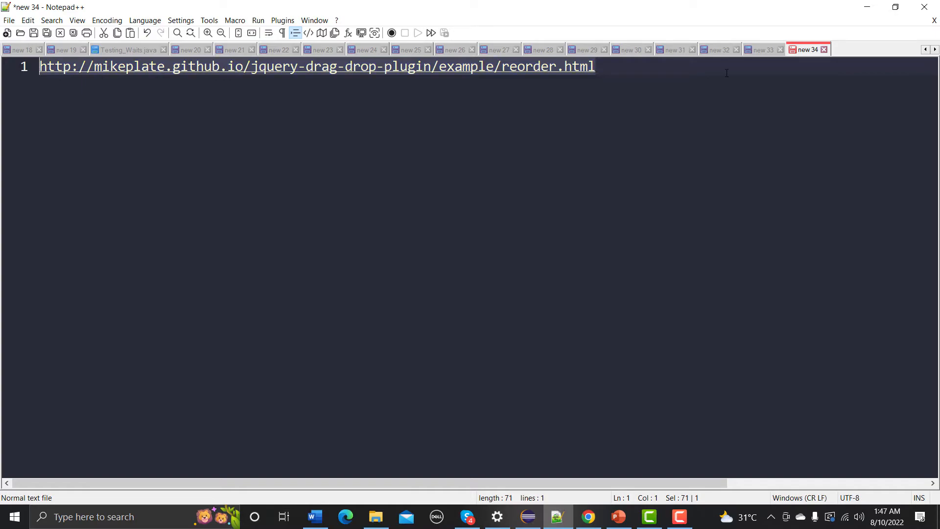
left_click(586, 515)
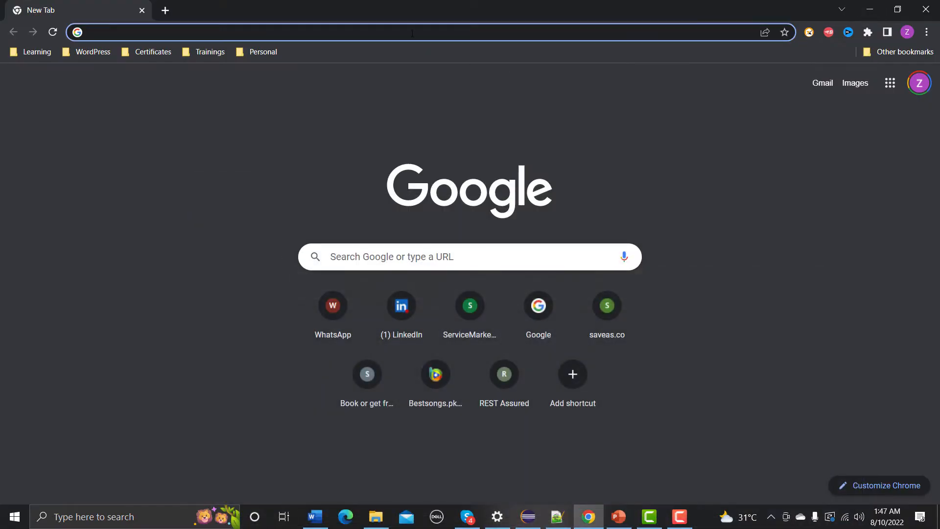
type("http://mikeplate.github.io/jquery-drag-drop-plugin/example/reorder.html")
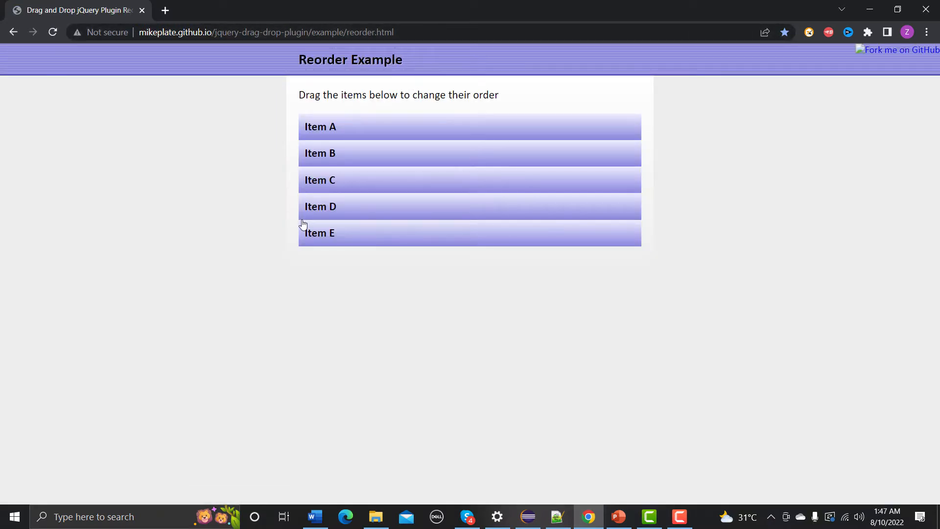
mouse_move(556, 131)
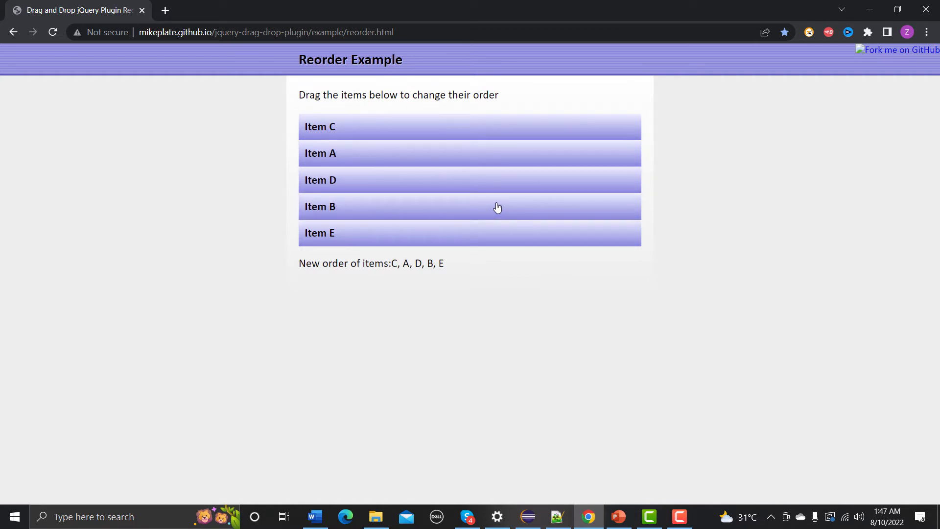
mouse_move(530, 508)
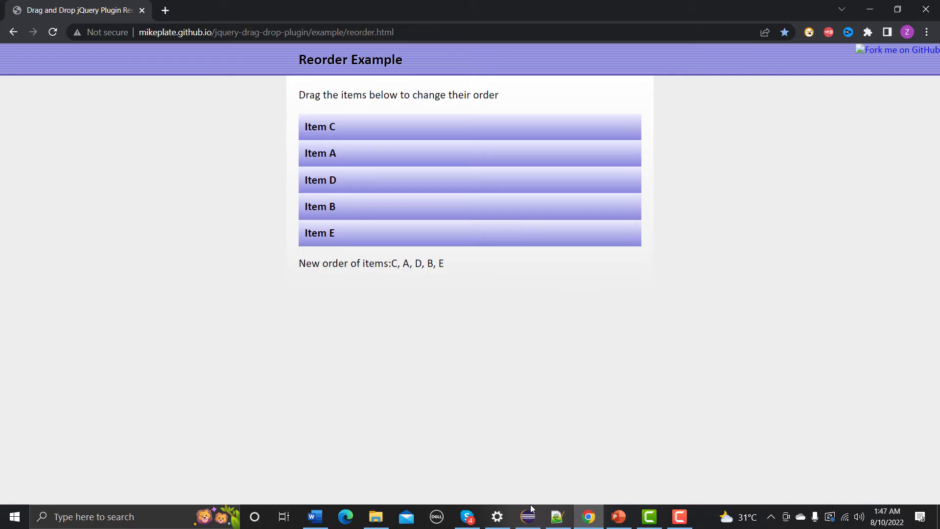
Create class AutomatingReorder with a main method stub in package AutomationScripts
left_click(527, 516)
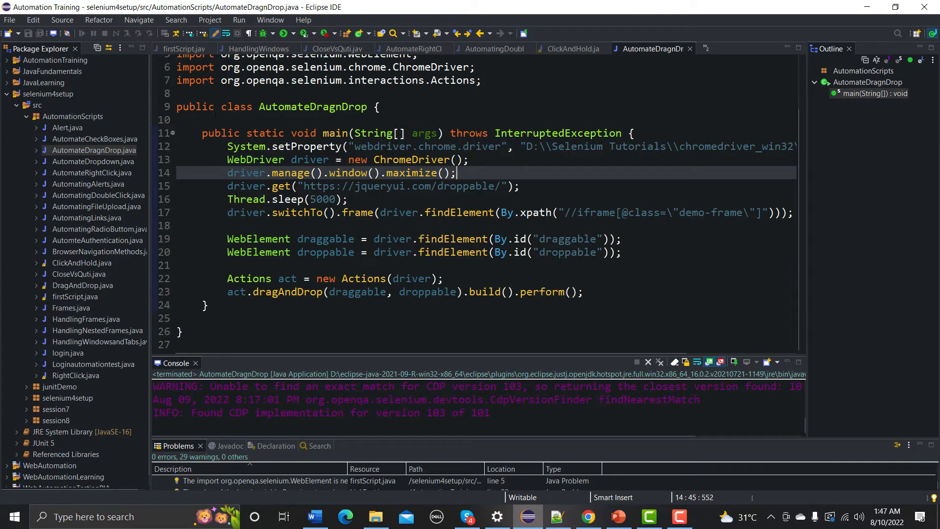
right_click(74, 116)
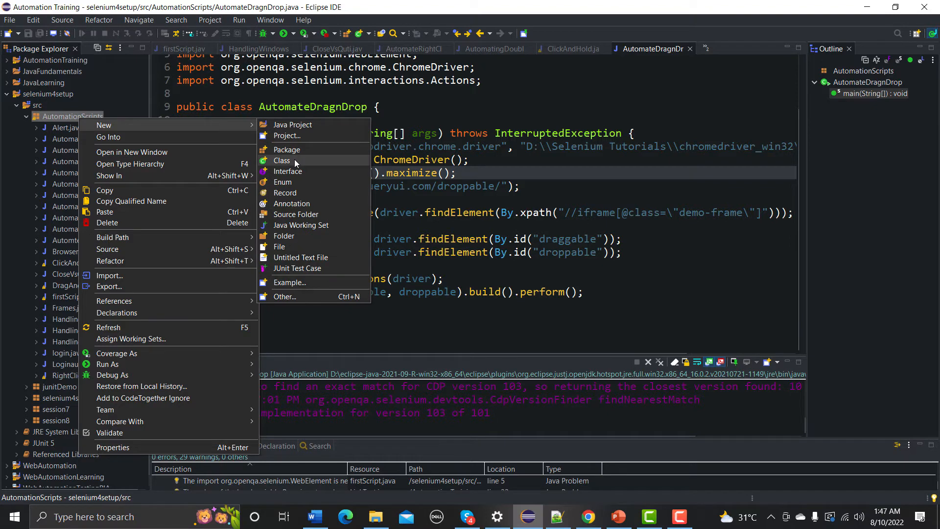
left_click(281, 160)
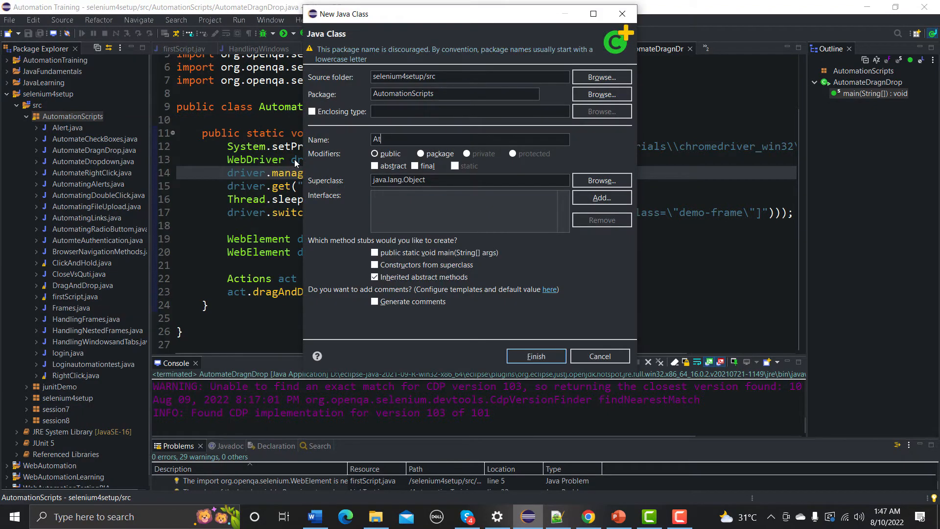
type("omating")
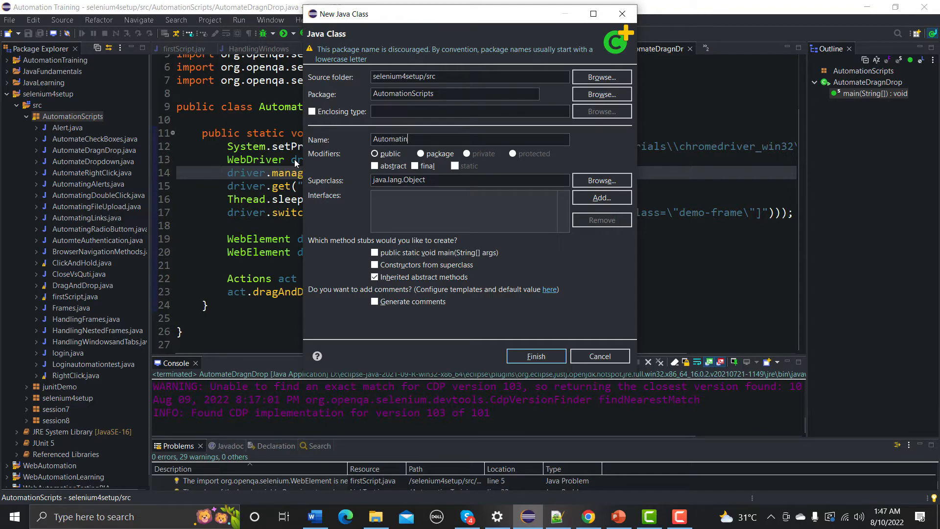
type("gRe")
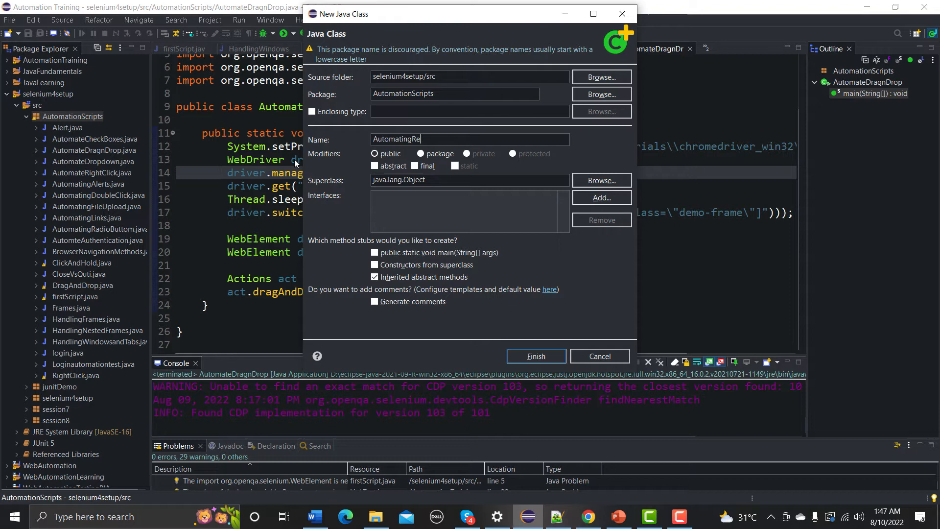
type("order")
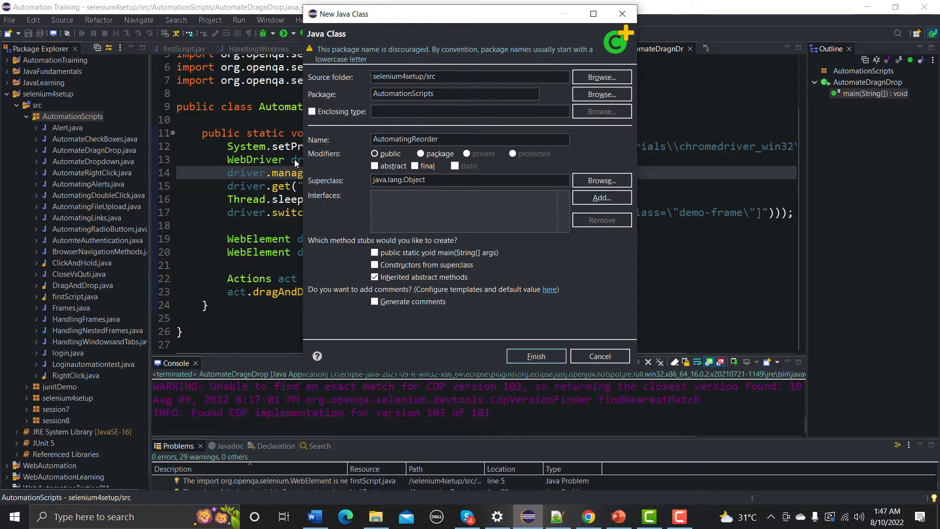
left_click(374, 253)
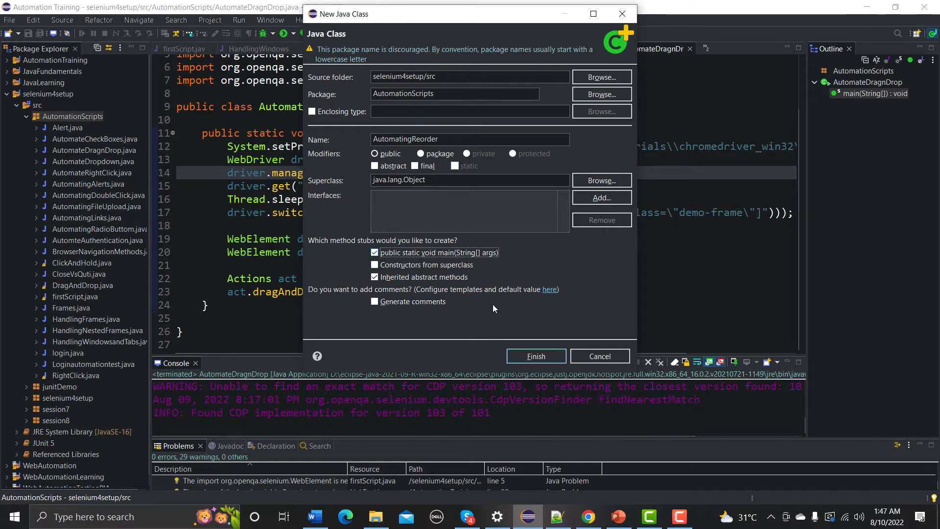
left_click(535, 355)
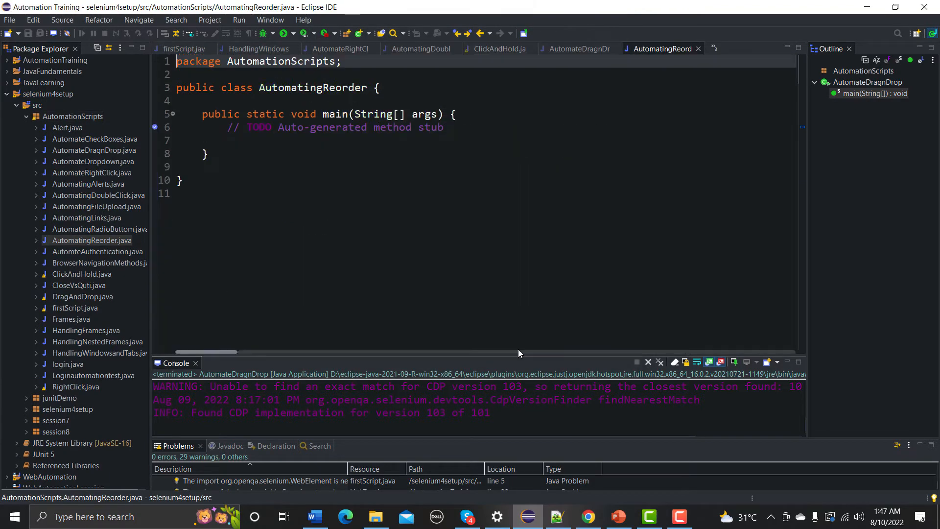
Paste AutomateDragnDrop's drag-and-drop code into AutomatingReorder's main, replacing the TODO comment
left_click(578, 48)
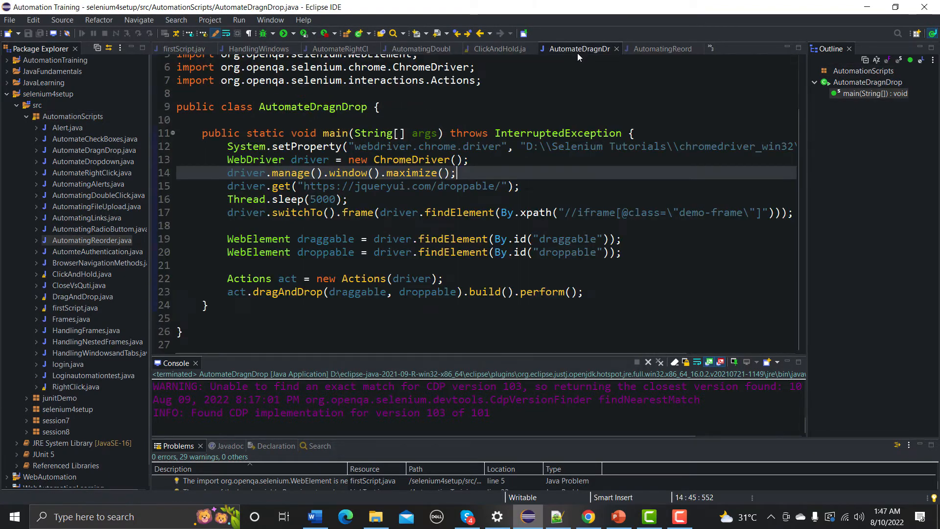
left_click(229, 146)
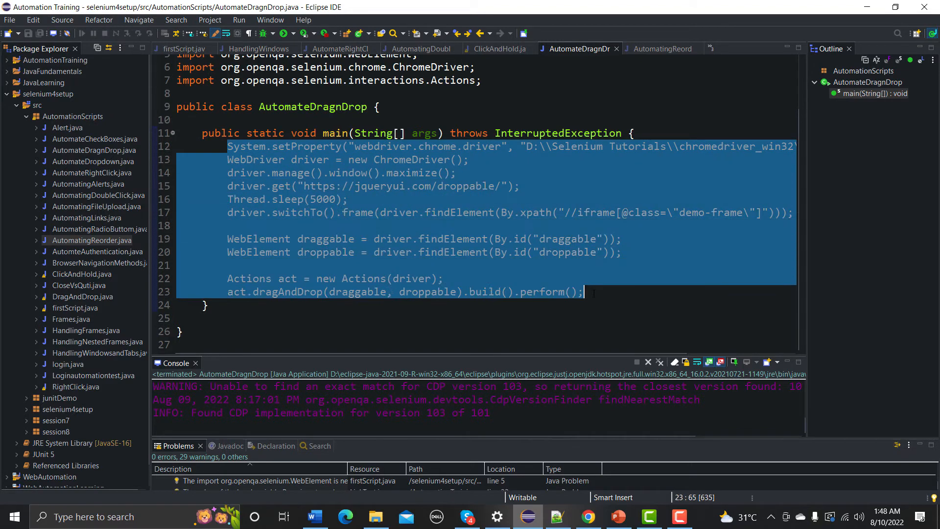
mouse_move(662, 48)
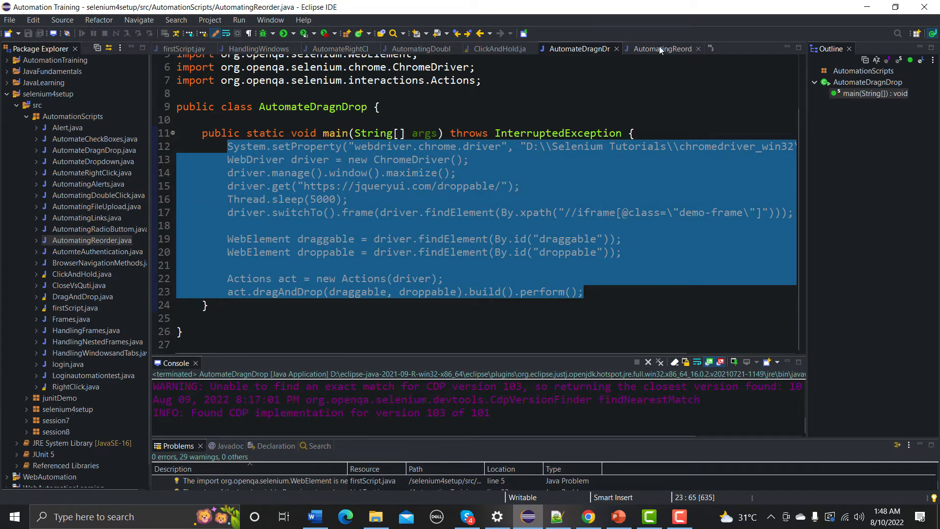
left_click(662, 48)
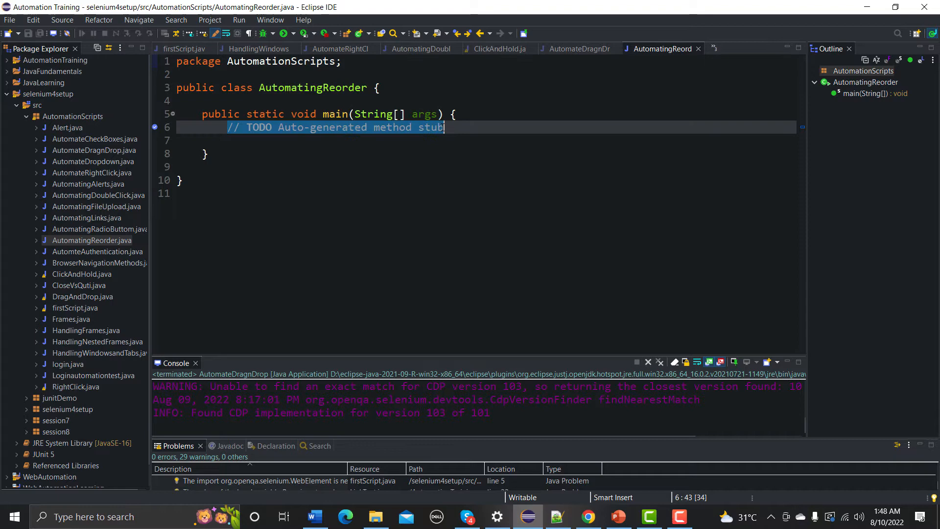
key("Delete")
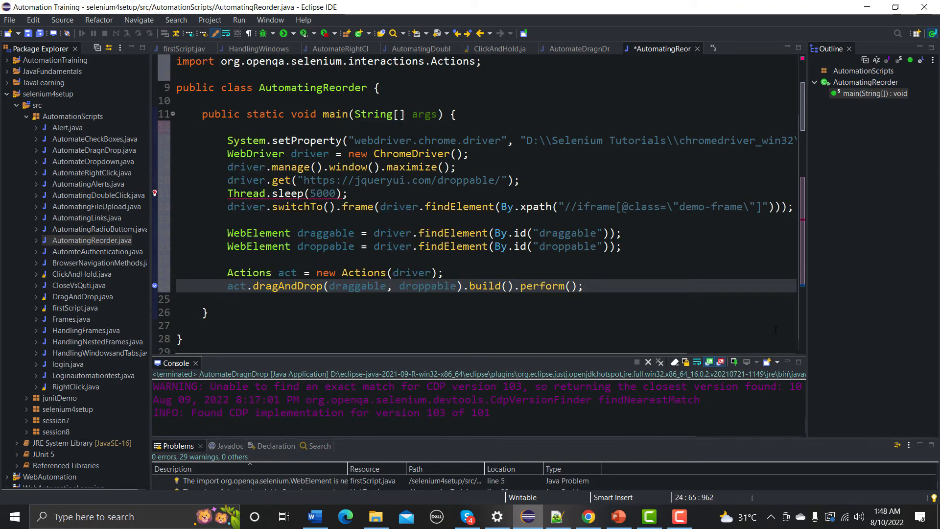
Copy the reorder demo URL from Chrome's address bar and return to Eclipse
left_click(586, 516)
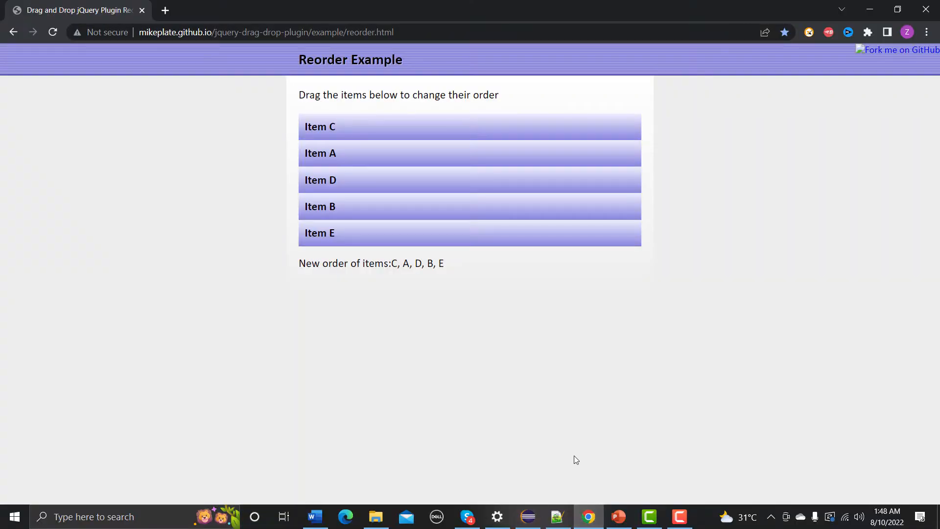
left_click(267, 33)
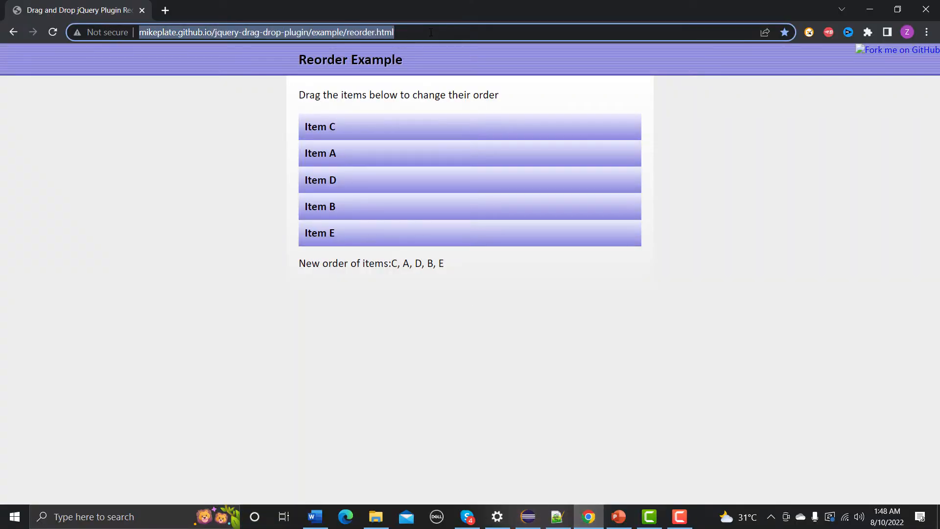
mouse_move(518, 350)
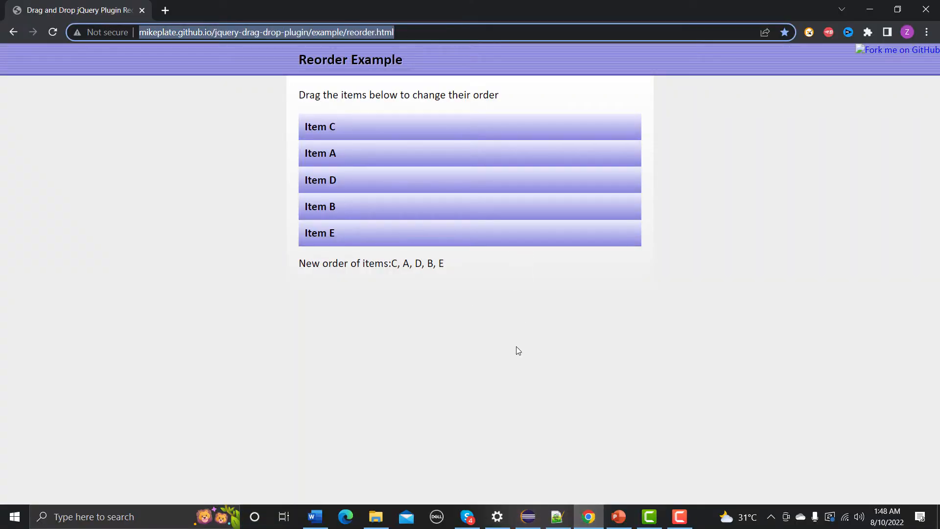
mouse_move(549, 504)
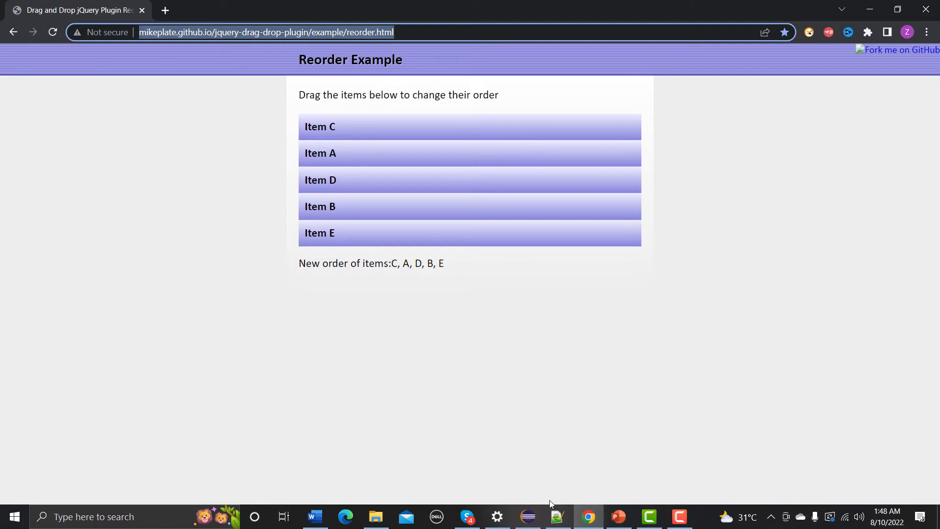
left_click(526, 516)
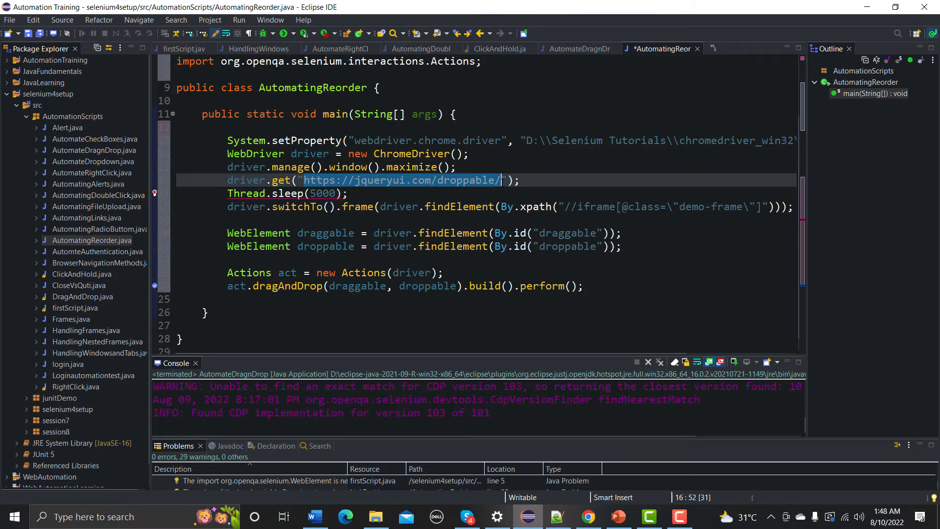
Point driver.get at the reorder URL, add throws InterruptedException, and remove the frame switch
type("http://mikeplate.github.io/jquery-drag-drop-plugin/example/reorder.html")
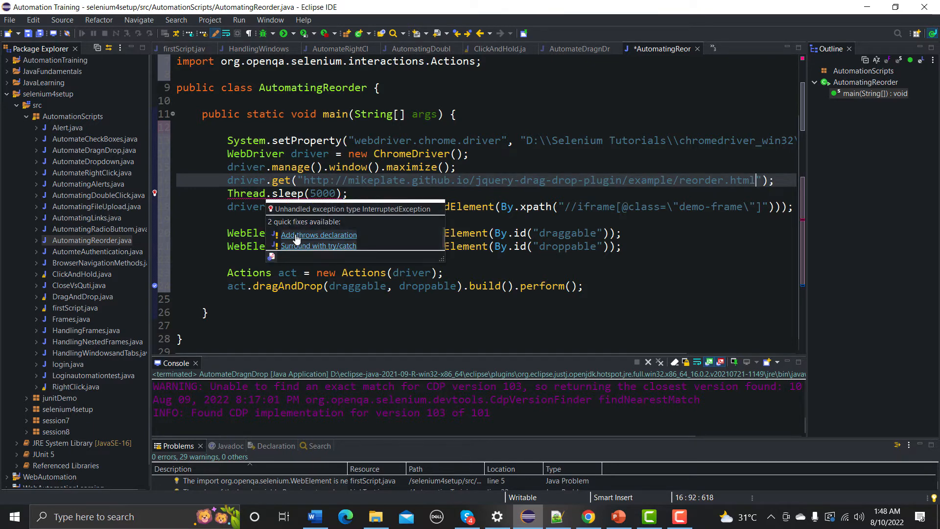
left_click(318, 234)
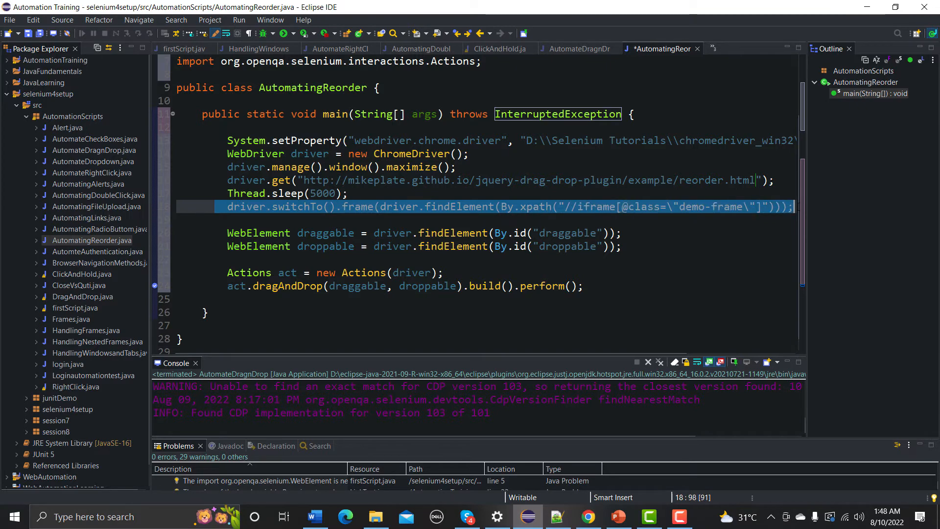
key("Delete")
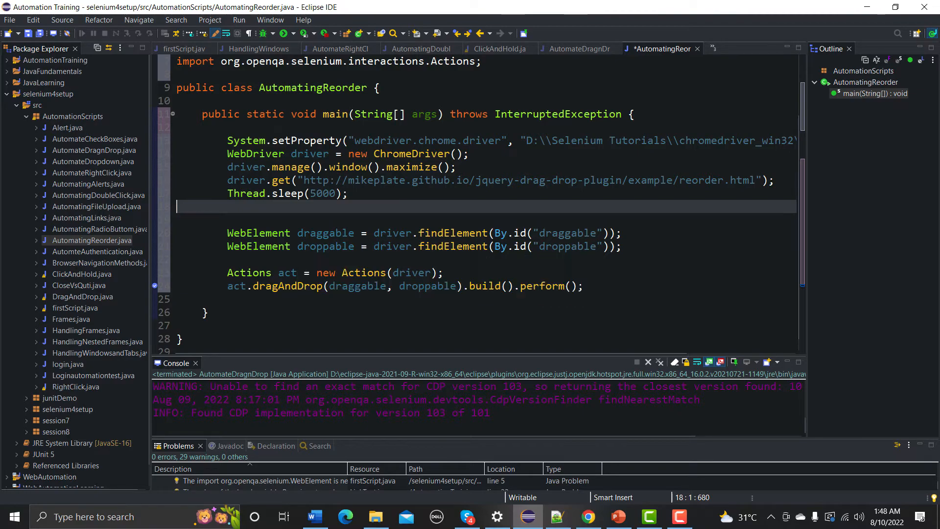
left_click(587, 516)
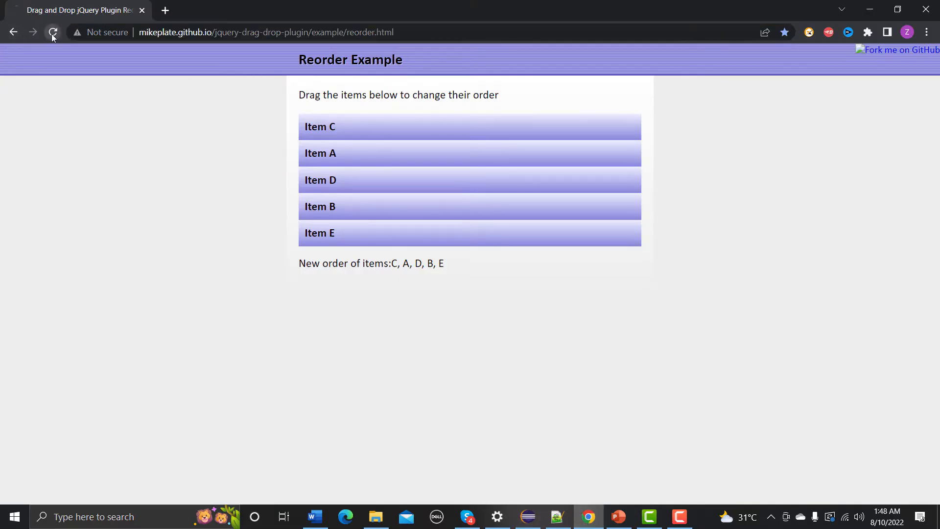
Inspect Item A and copy its relative XPath //li[normalize-space()="Item A"] from SelectorsHub
left_click(52, 32)
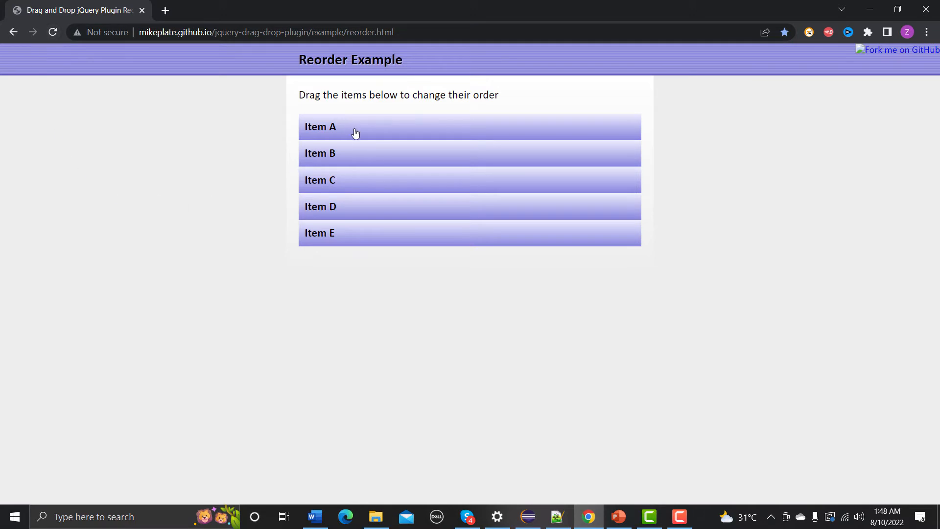
right_click(355, 133)
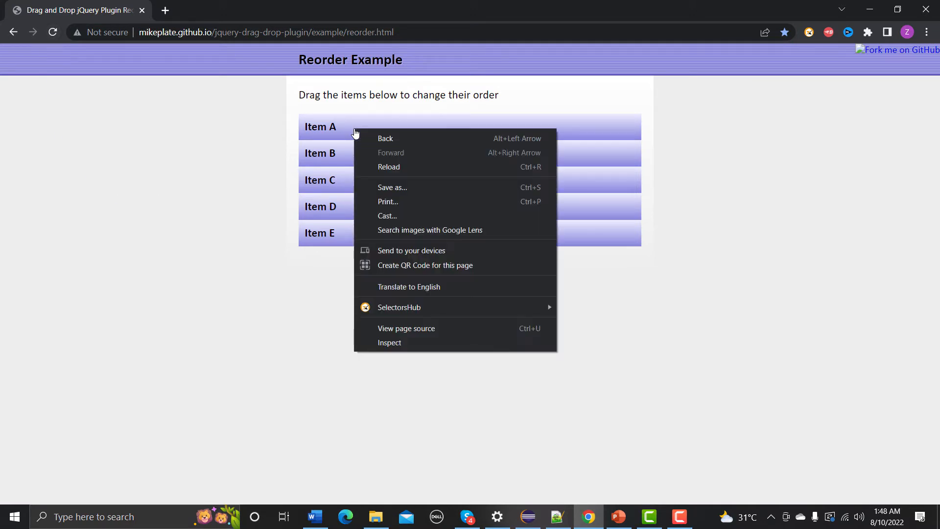
left_click(389, 342)
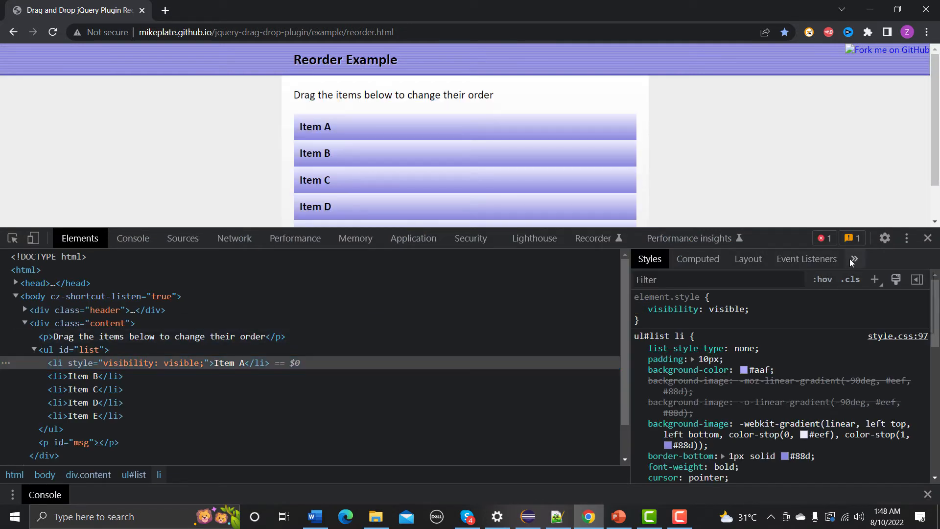
left_click(877, 258)
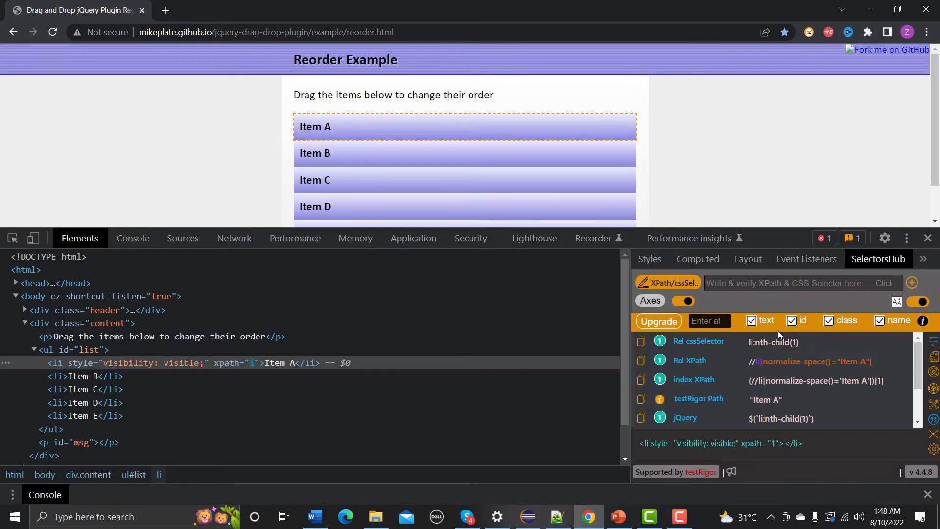
scroll("down", 3)
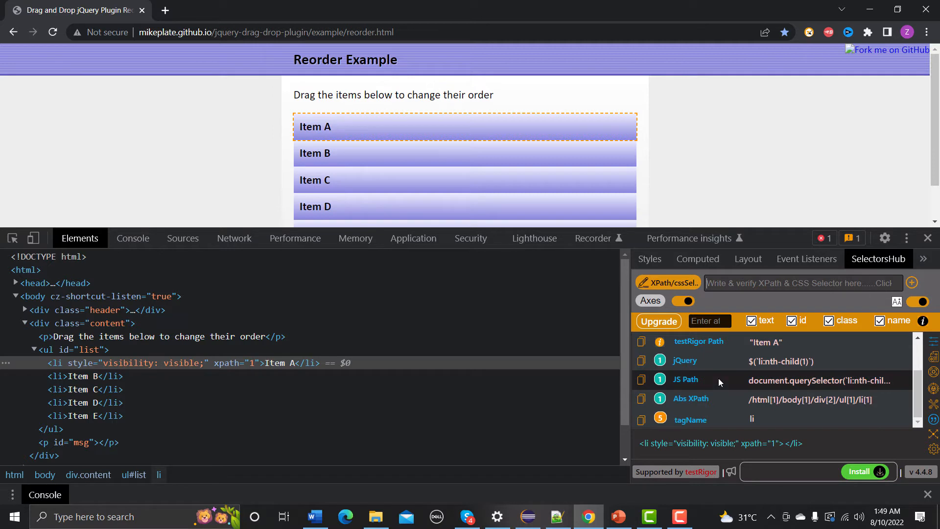
scroll("up", 3)
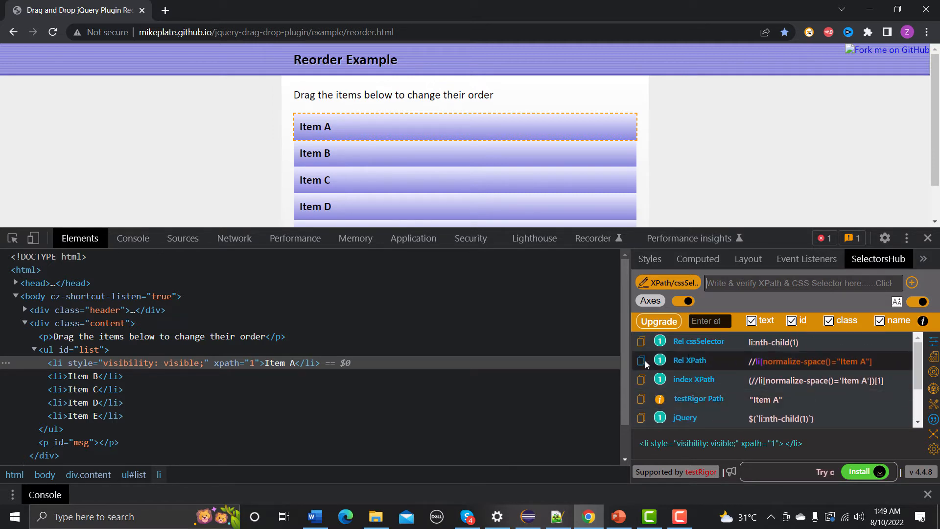
left_click(641, 362)
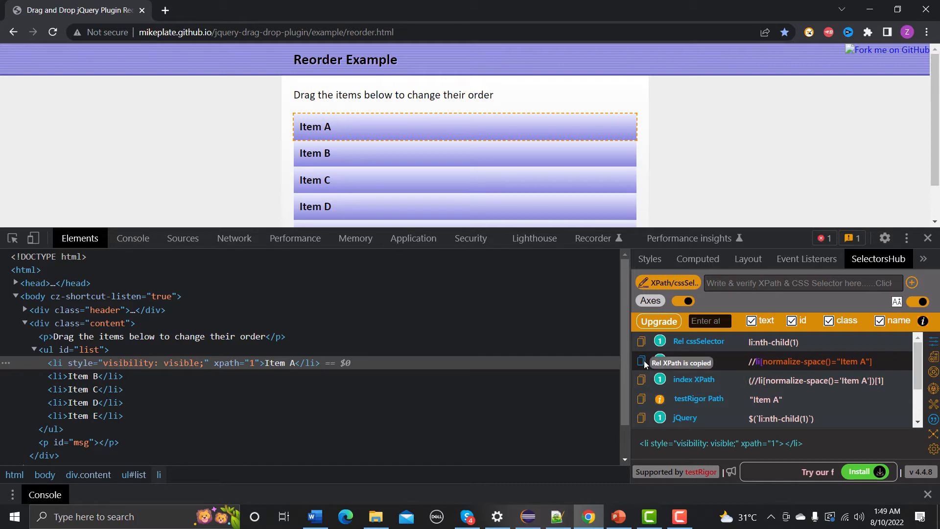
left_click(528, 516)
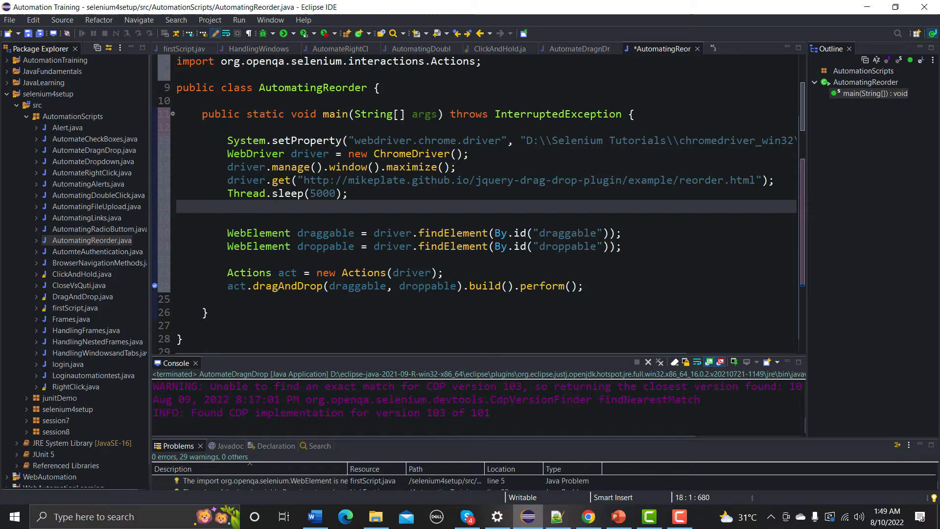
Change the draggable lookup from By.id to By.xpath and select its "draggable" string
double_click(519, 233)
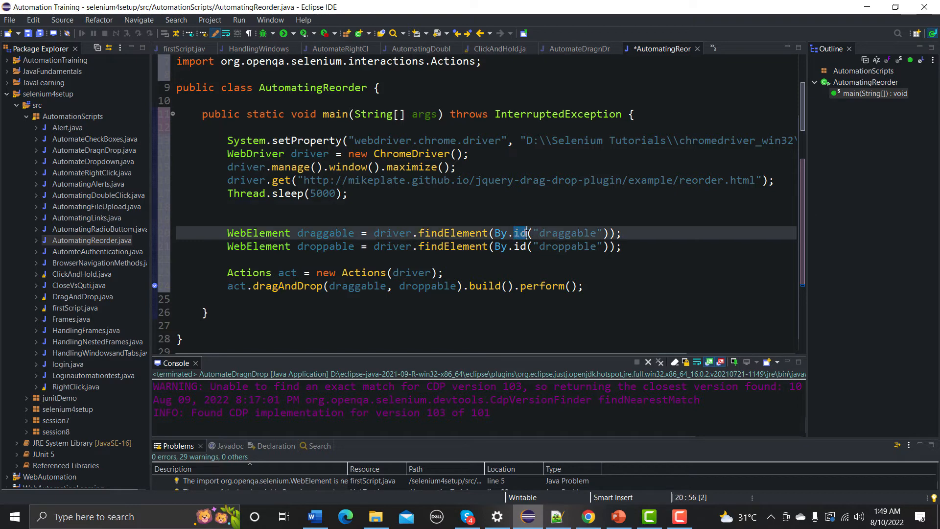
type("x")
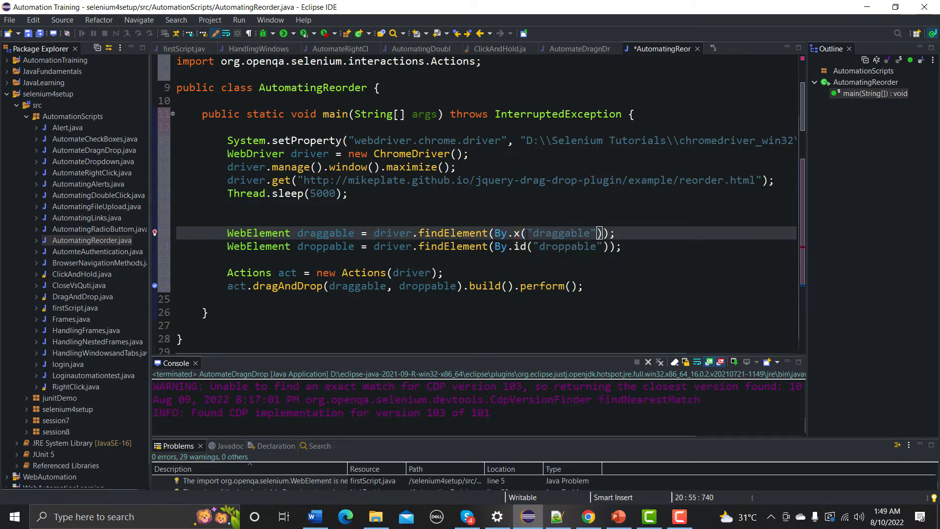
type("path")
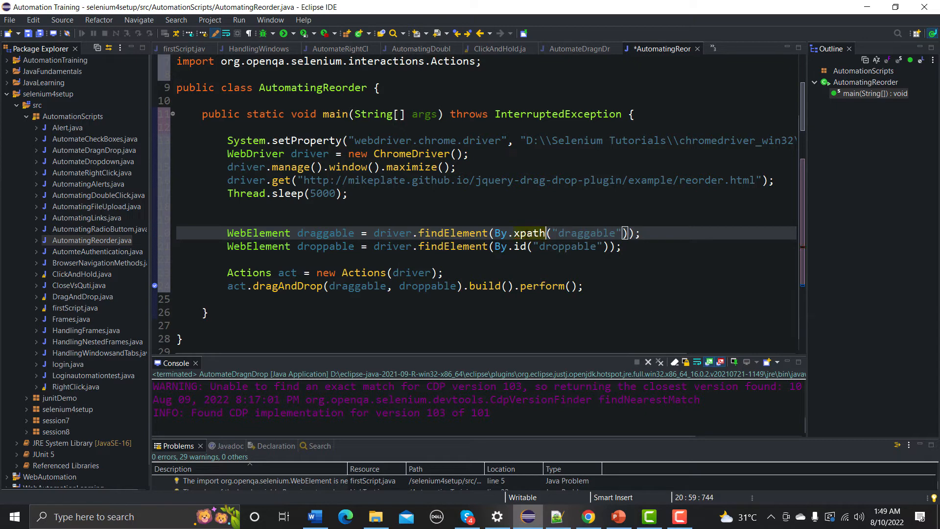
double_click(587, 233)
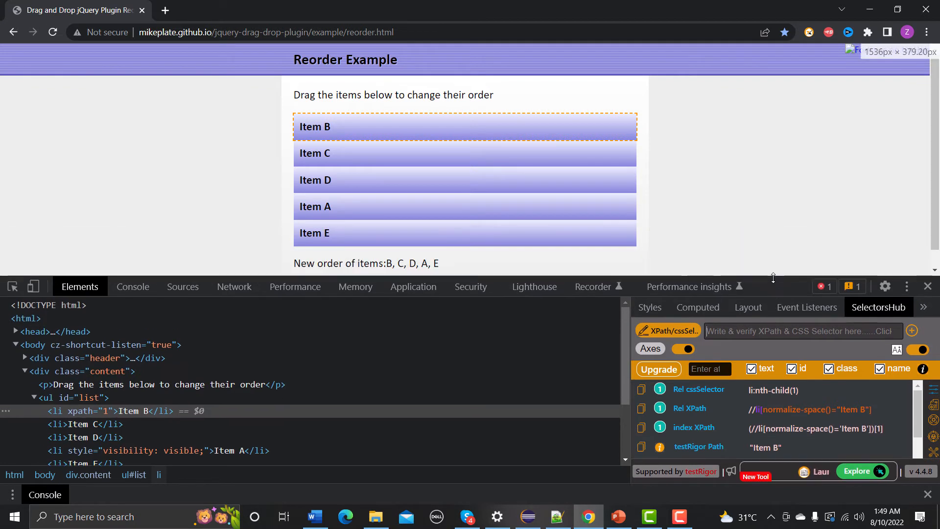
Reload the demo to A–E order and inspect Item D's relative XPath in SelectorsHub
left_click(53, 33)
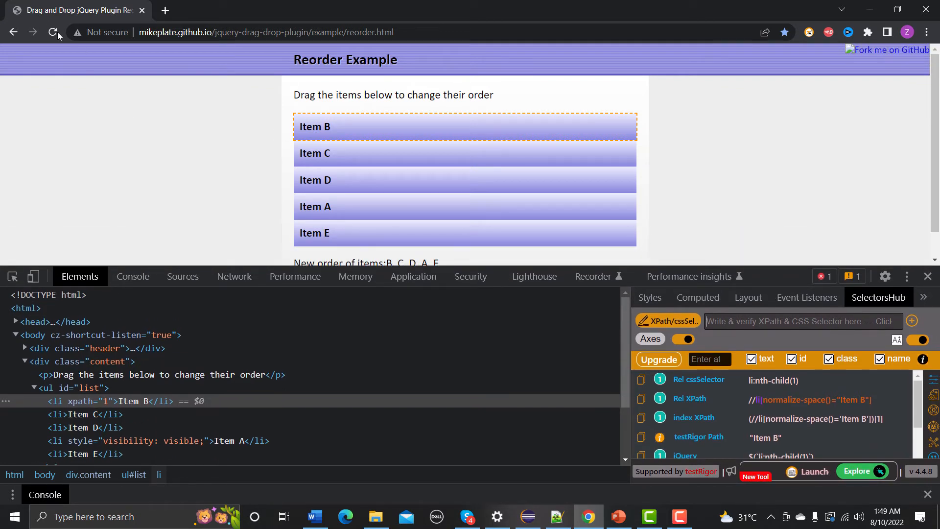
left_click(52, 32)
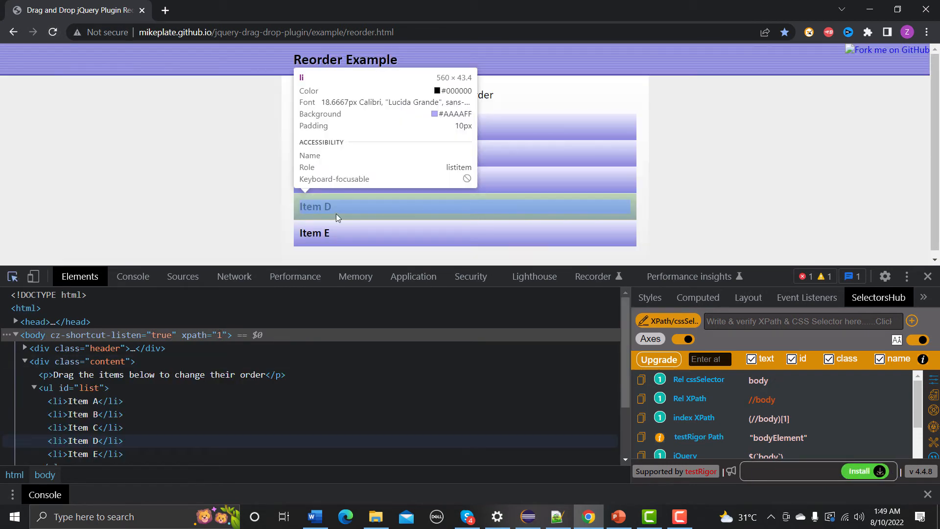
left_click(315, 206)
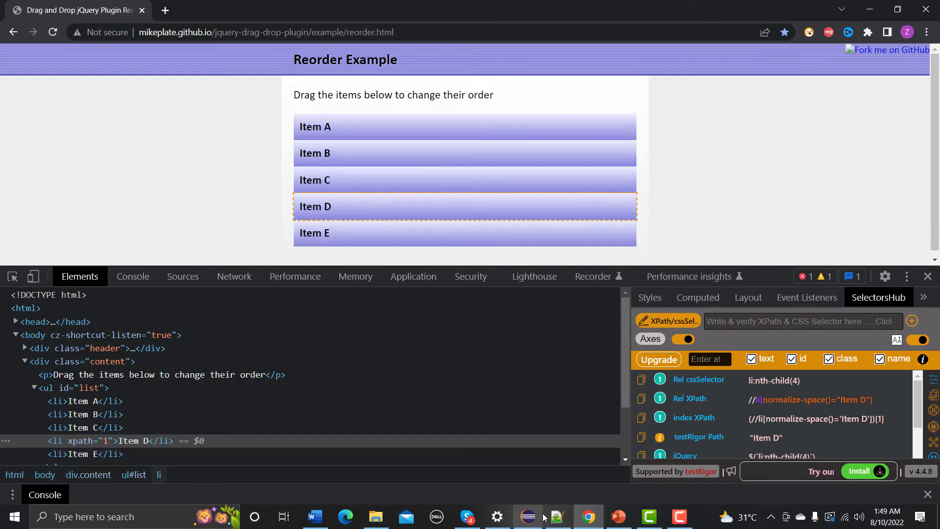
left_click(526, 516)
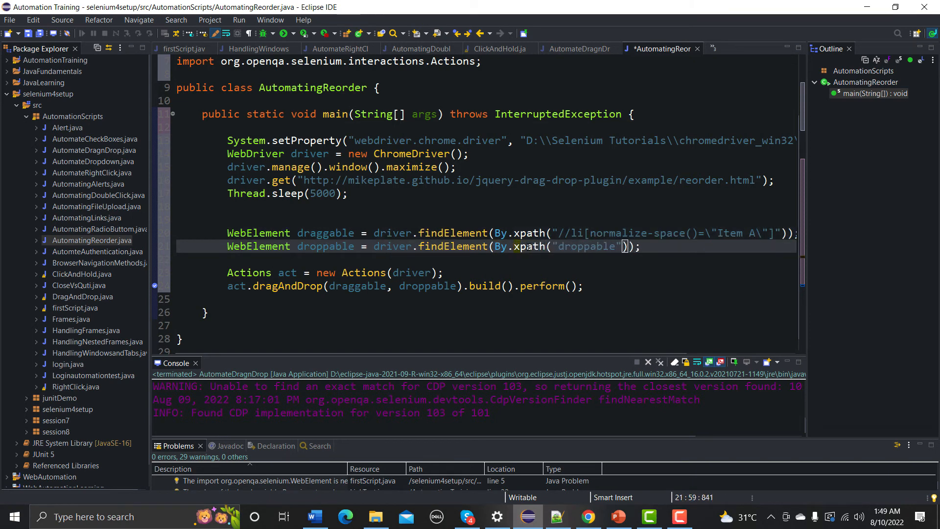
Make droppable use By.xpath with Item D's escaped relative XPath, then save
left_click(558, 246)
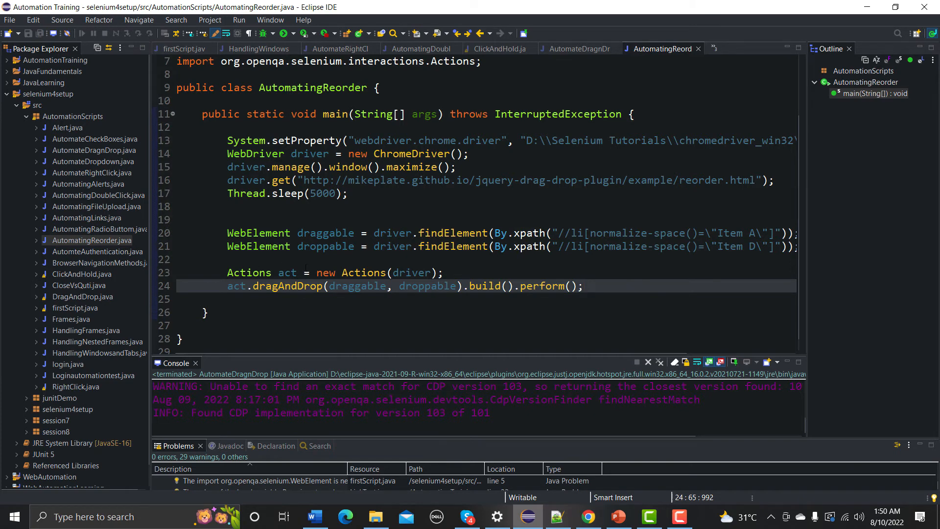
left_click(581, 286)
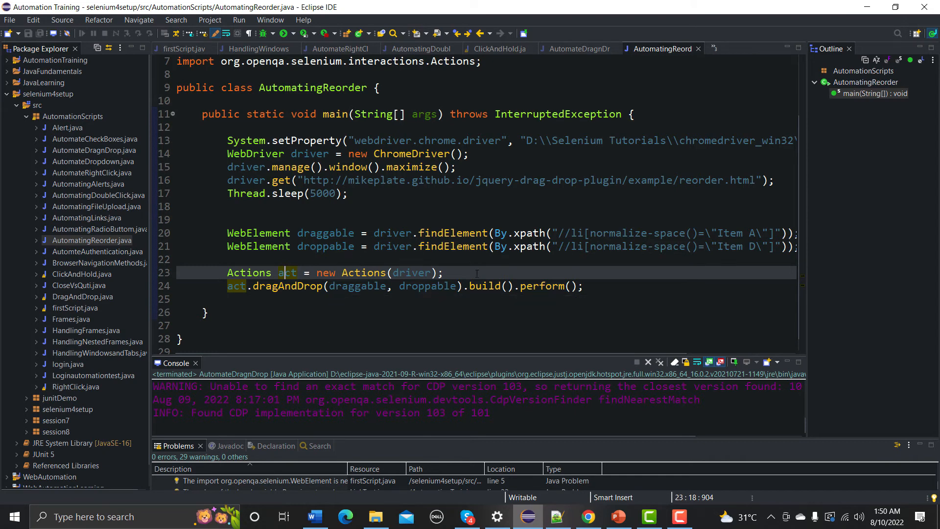
mouse_move(618, 309)
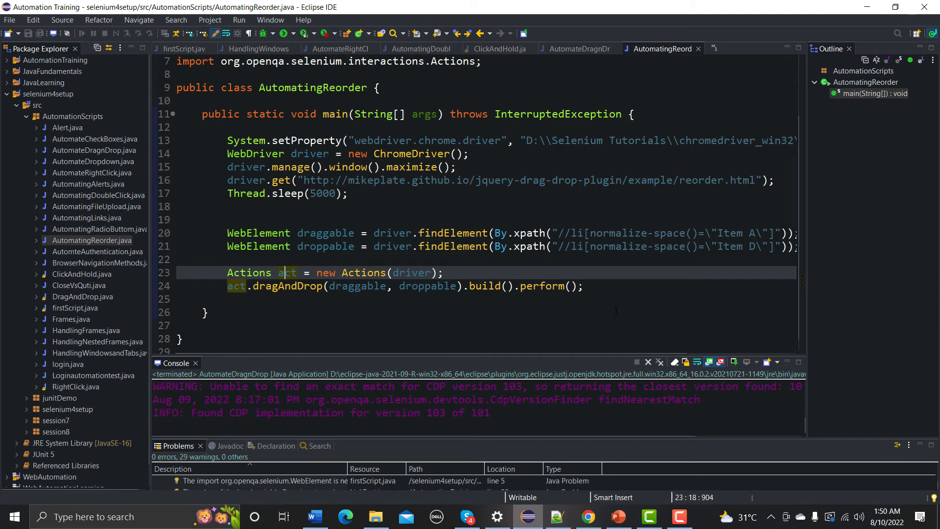
mouse_move(607, 271)
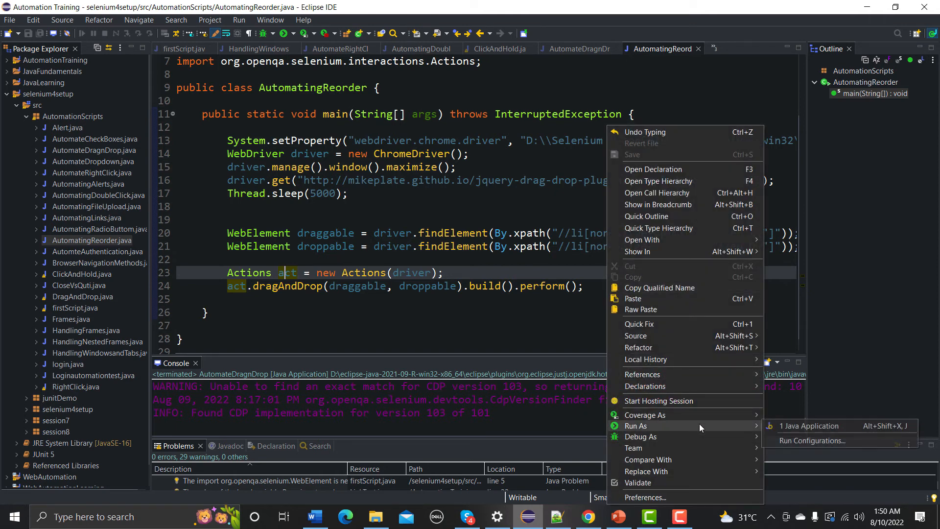
Run AutomatingReorder as a Java application from the editor's context menu
left_click(809, 425)
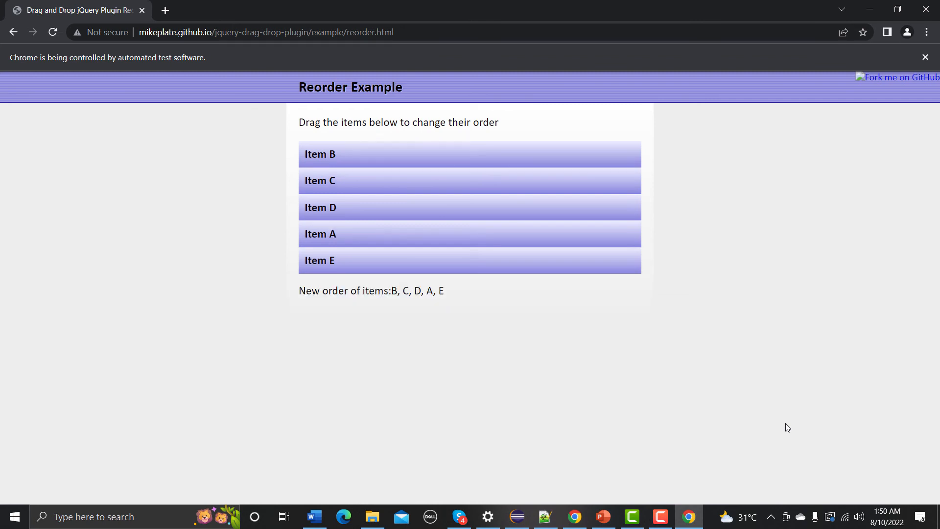
mouse_move(311, 160)
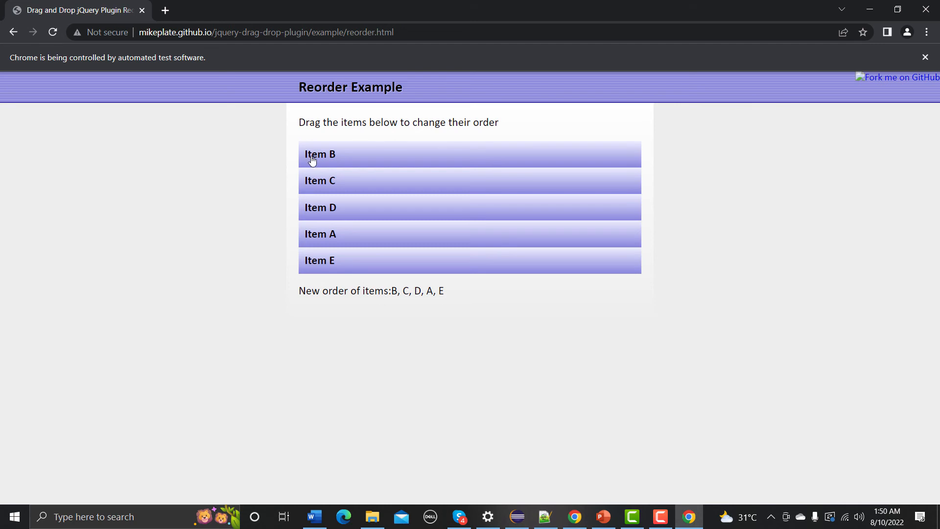
mouse_move(353, 157)
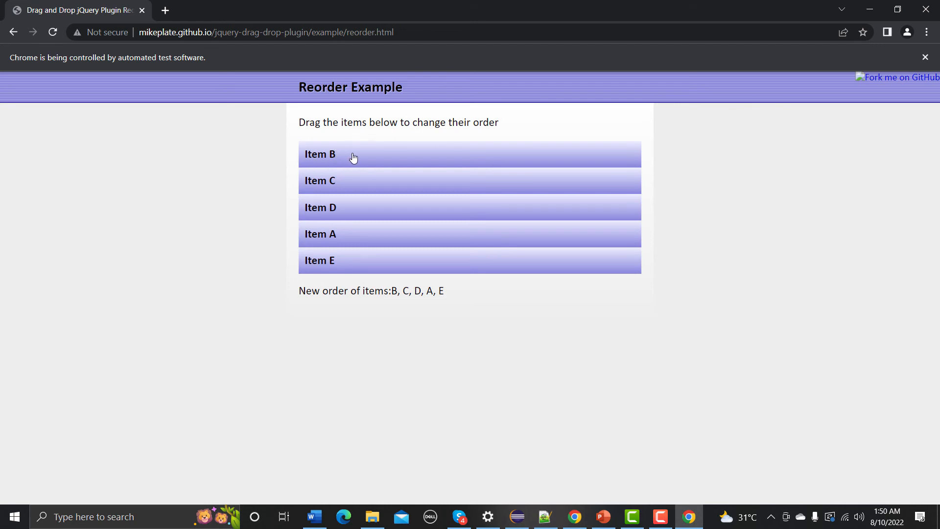
mouse_move(317, 161)
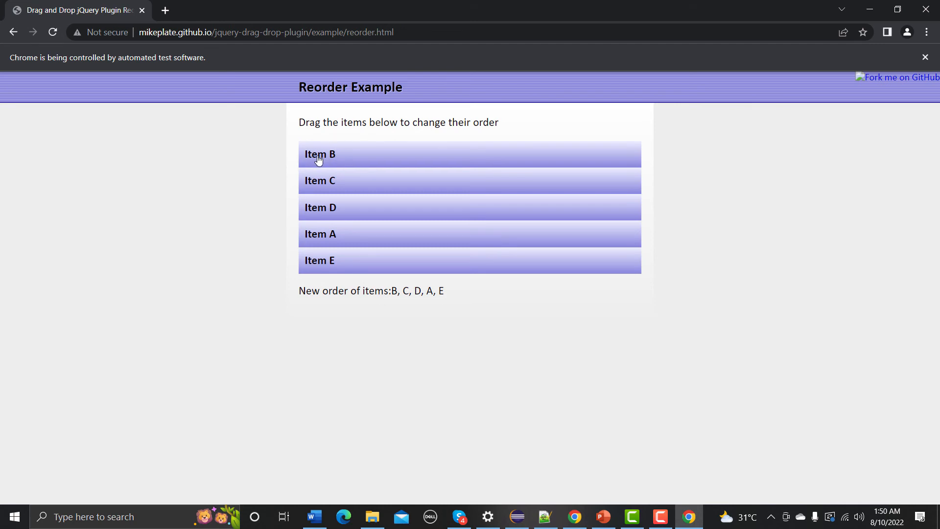
mouse_move(329, 211)
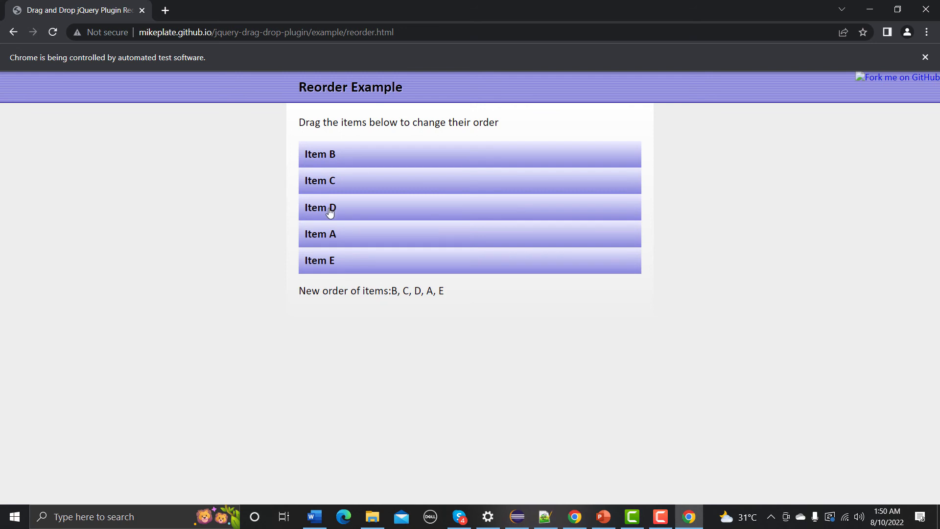
mouse_move(316, 216)
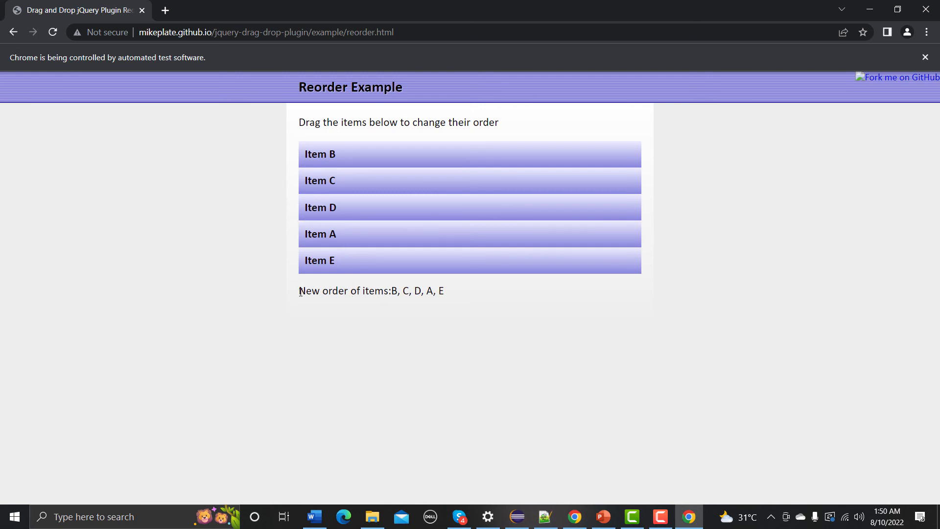
Highlight the 'New order of items' readout showing B, C, D, A, E, then deselect it
triple_click(371, 291)
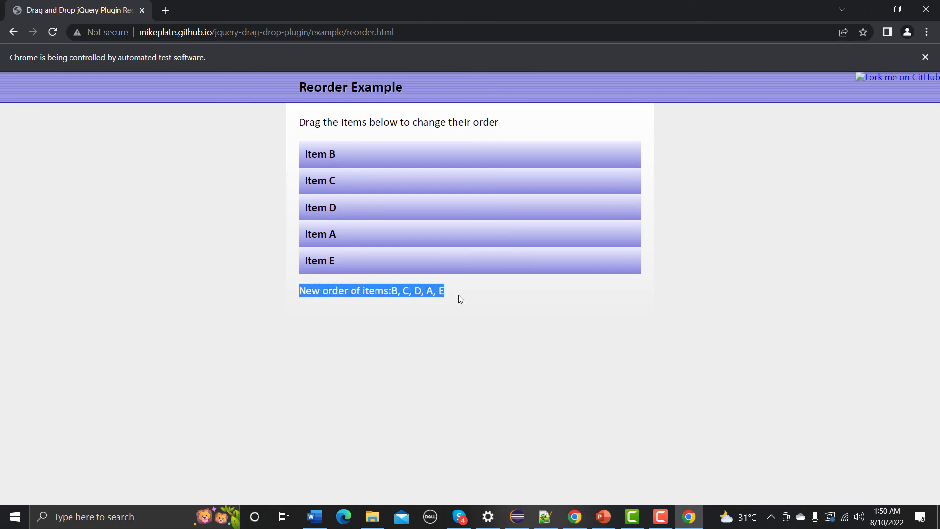
left_click(454, 294)
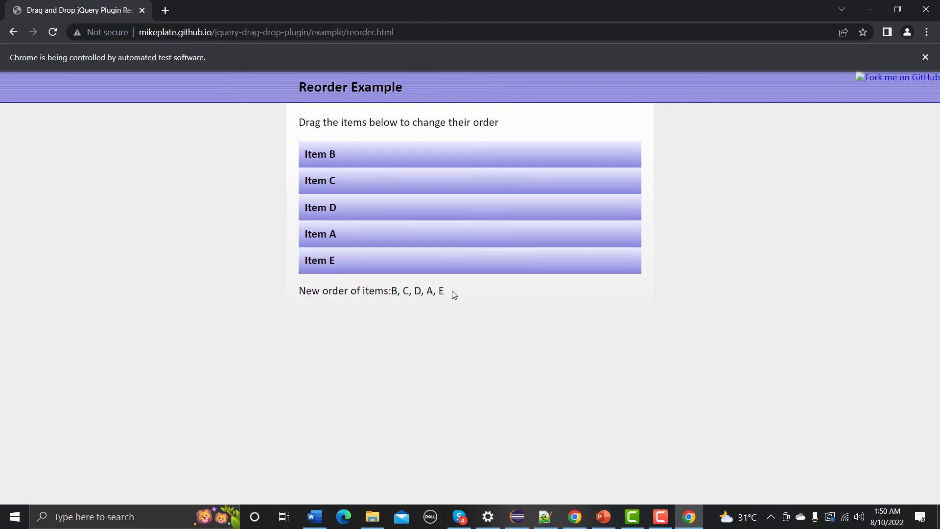